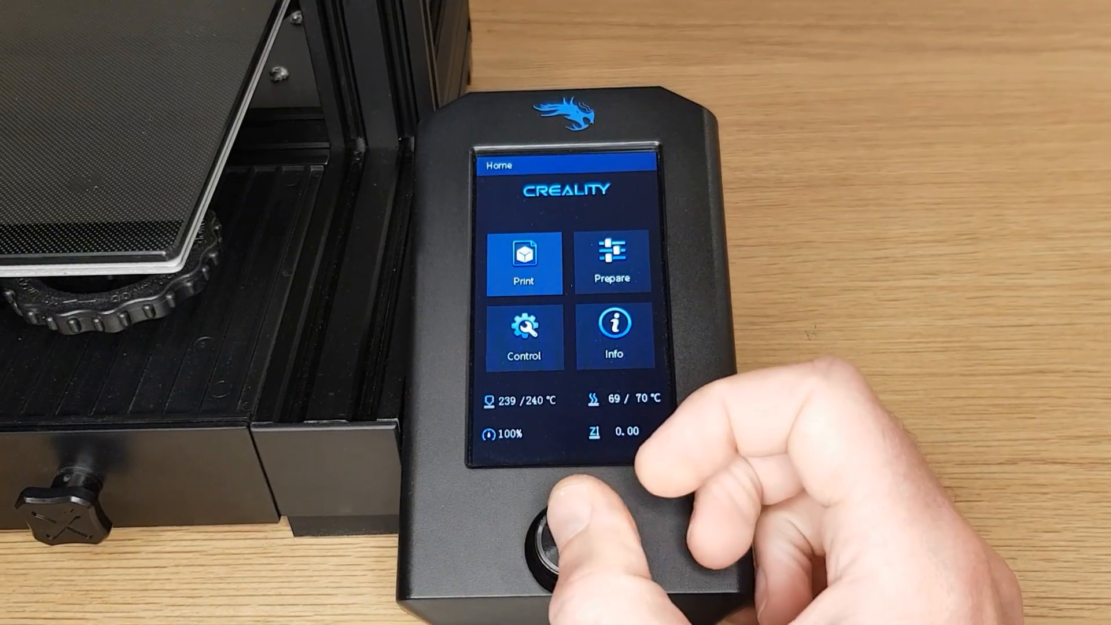
- Open the Original Board: 32bit_4.2.2 Marlin Version folder and download DWIN_SET.zip
{"action": "left_click", "coordinate": [524, 262]}
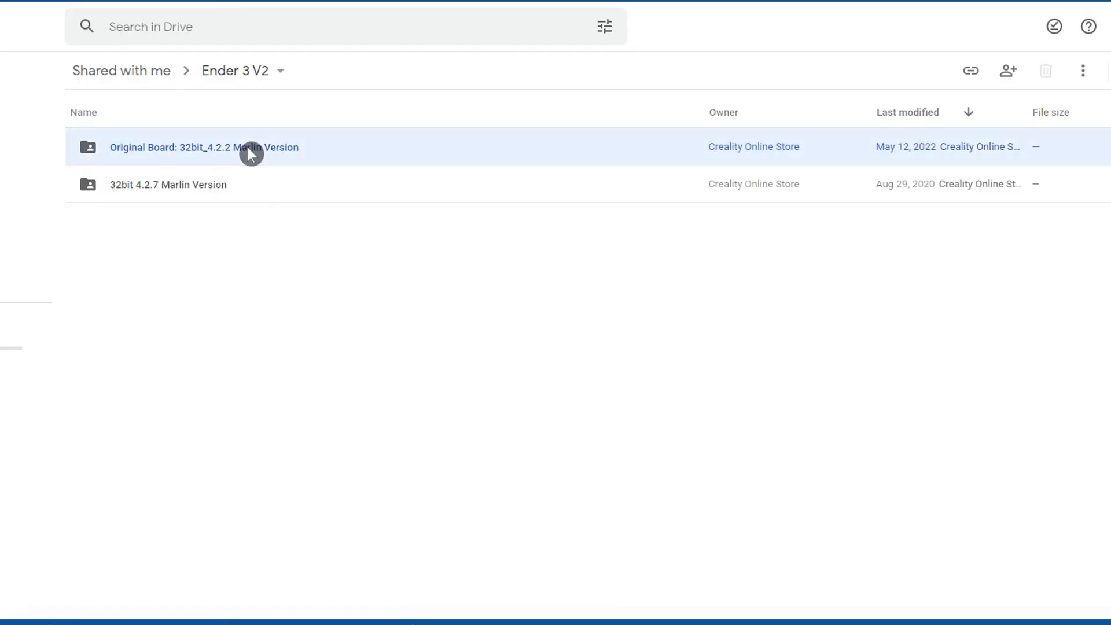
{"action": "double_click", "coordinate": [205, 147]}
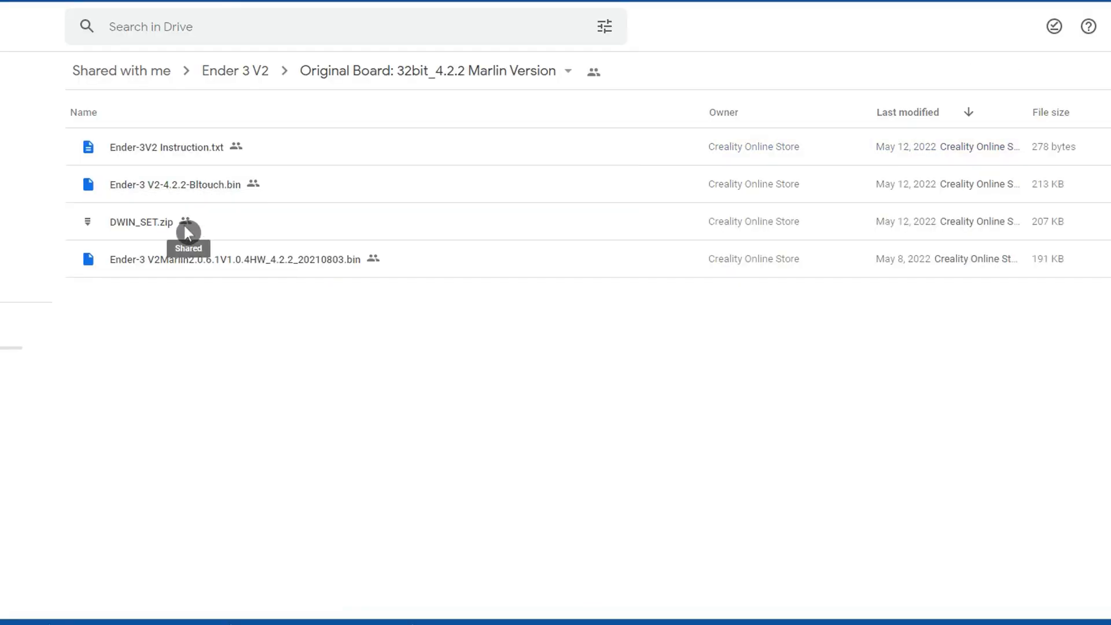
{"action": "mouse_move", "coordinate": [199, 341]}
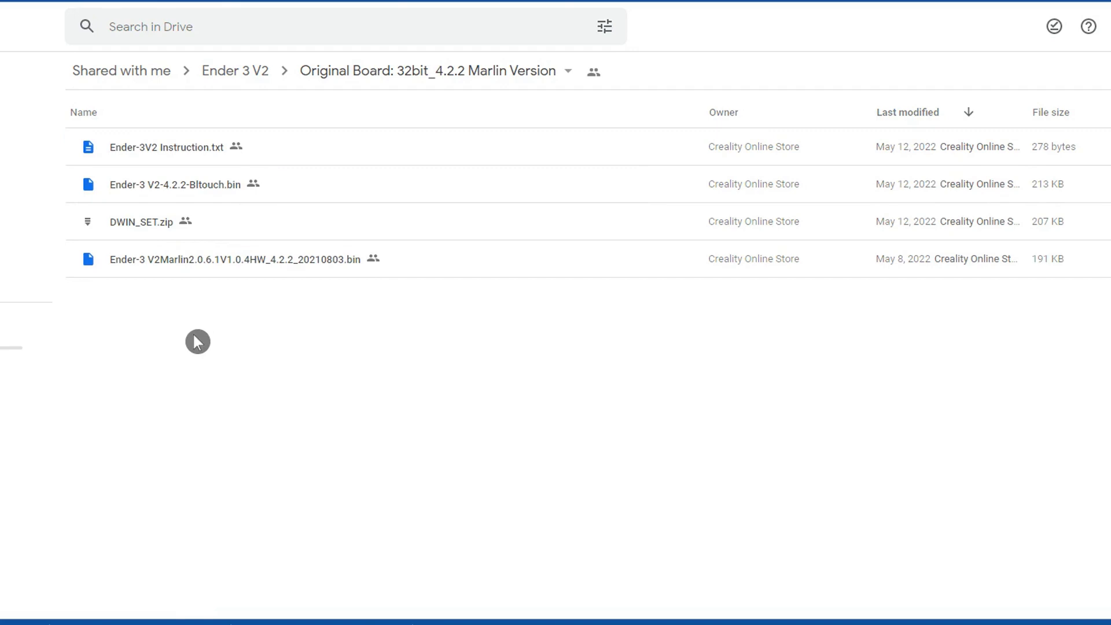
{"action": "mouse_move", "coordinate": [211, 341]}
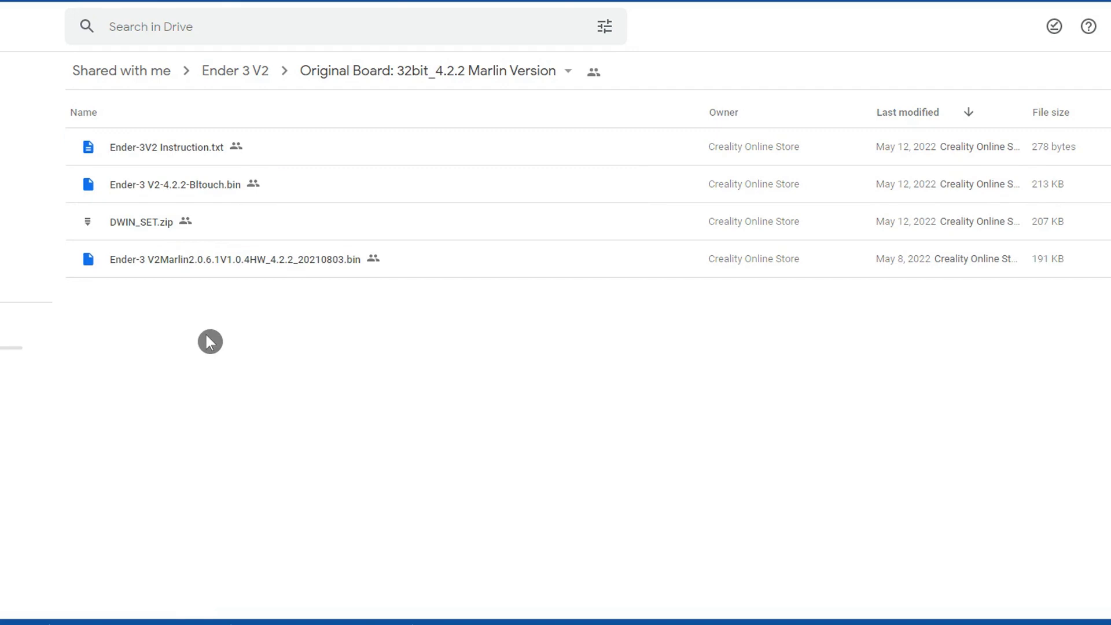
{"action": "mouse_move", "coordinate": [218, 324]}
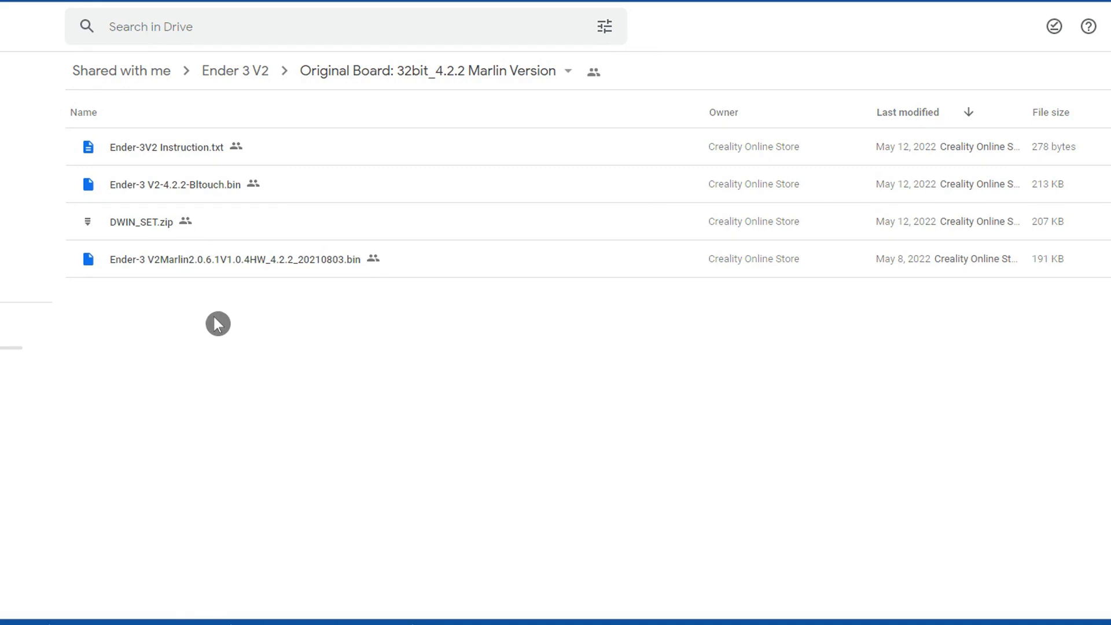
{"action": "double_click", "coordinate": [234, 258]}
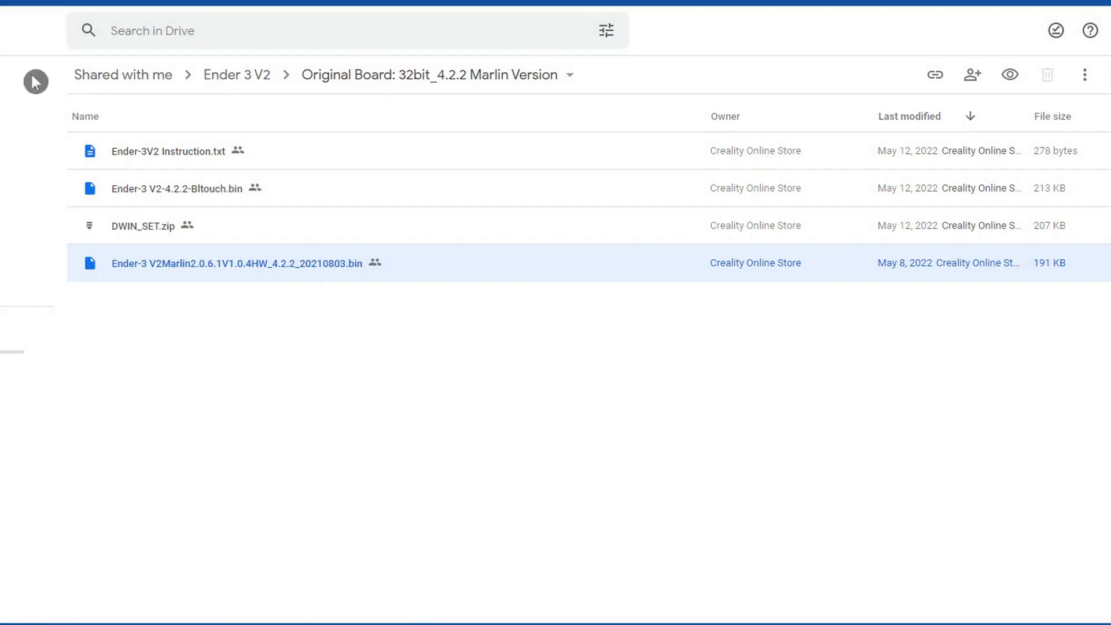
{"action": "left_click", "coordinate": [142, 225]}
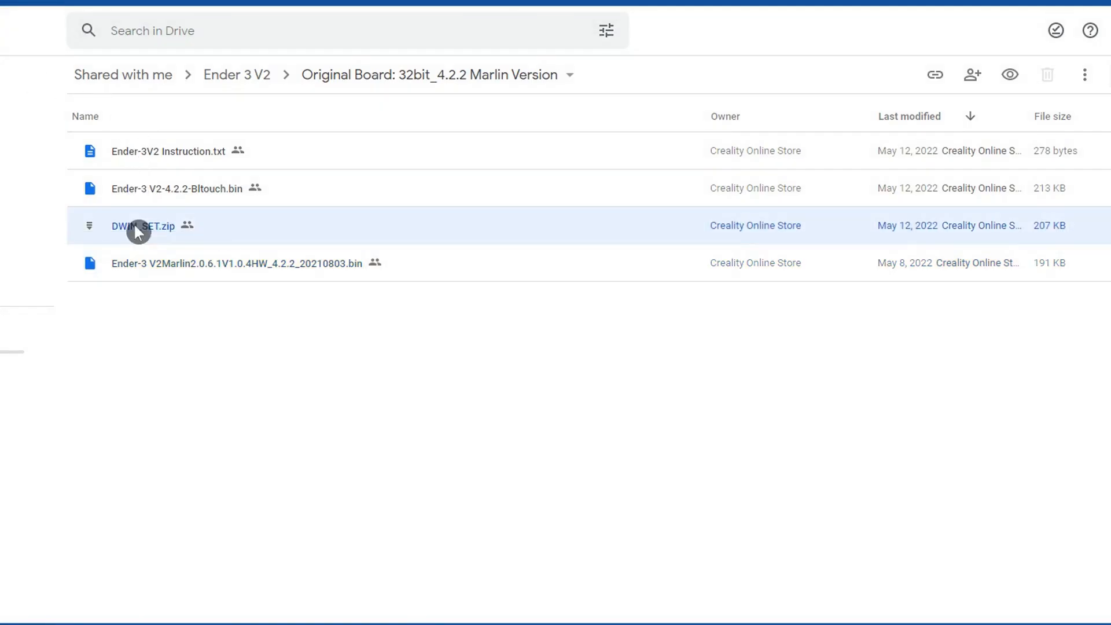
{"action": "right_click", "coordinate": [142, 225]}
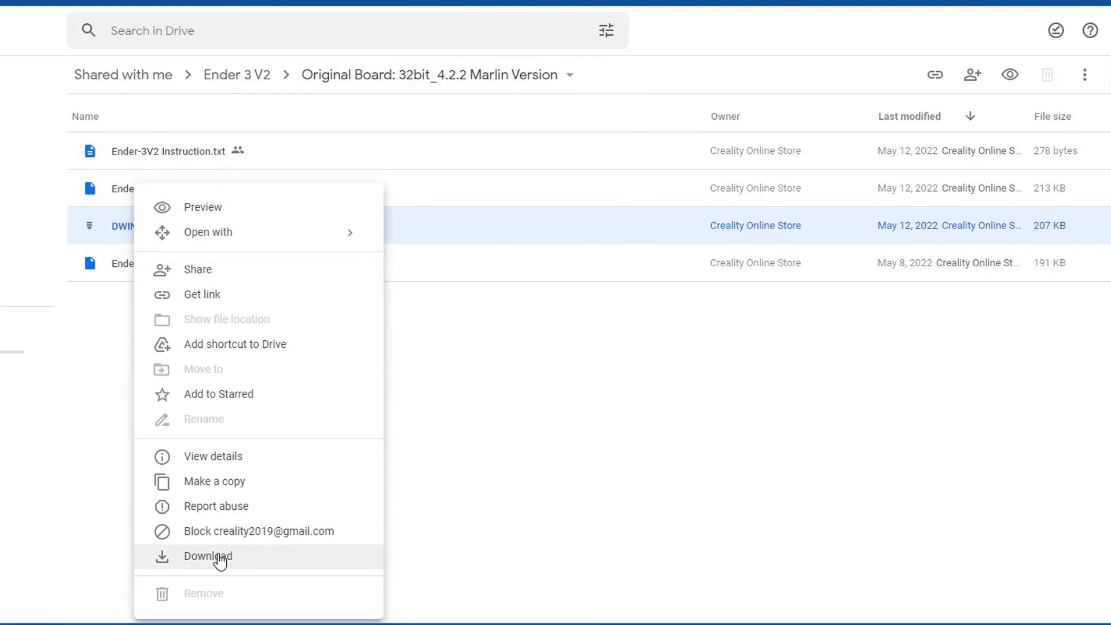
{"action": "left_click", "coordinate": [208, 556]}
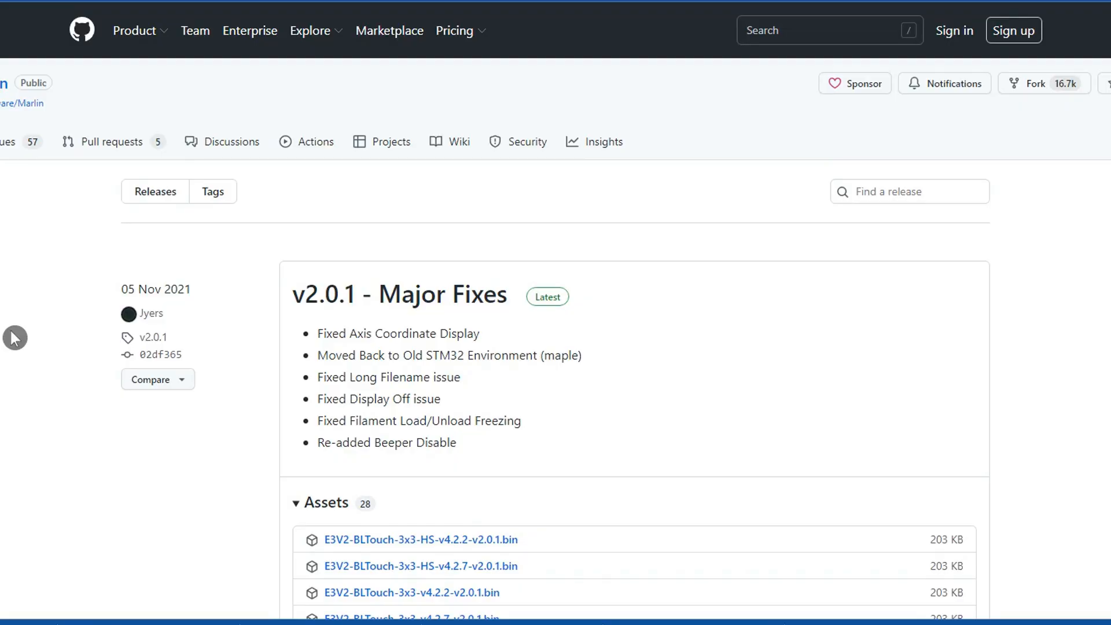
{"action": "scroll", "scroll_direction": "down", "scroll_amount": 3}
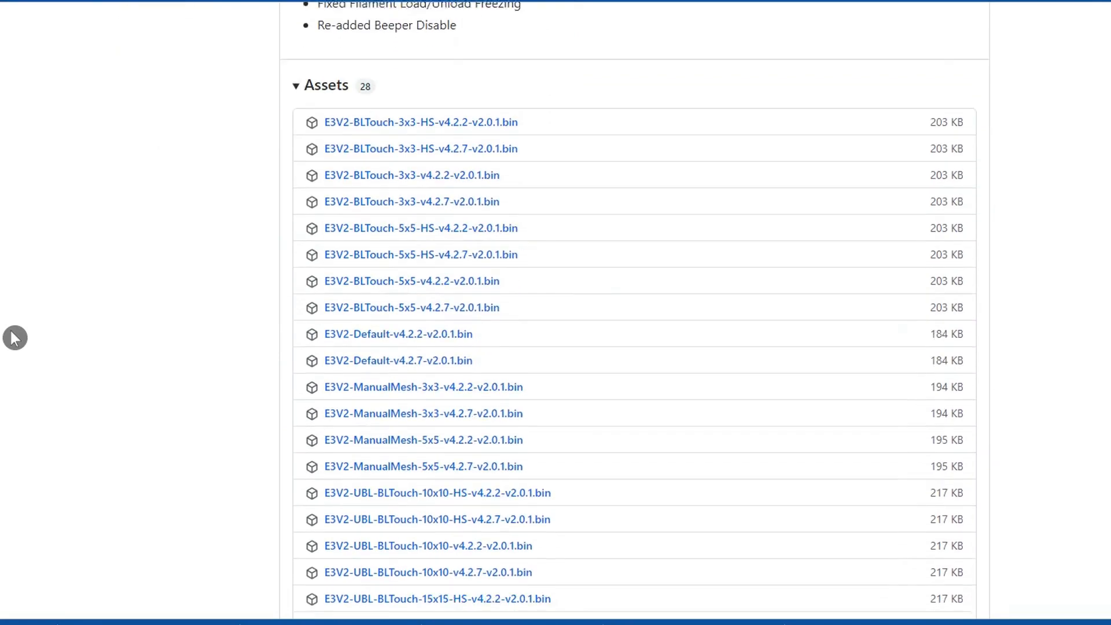
{"action": "scroll", "scroll_direction": "down", "scroll_amount": 3}
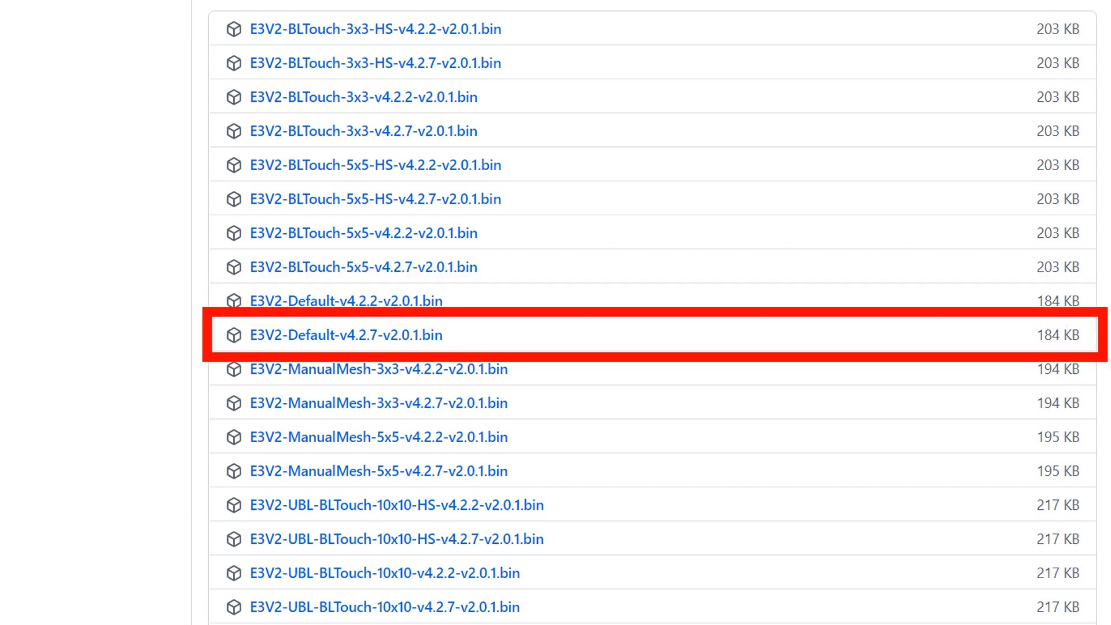
{"action": "scroll", "scroll_direction": "down", "scroll_amount": 3}
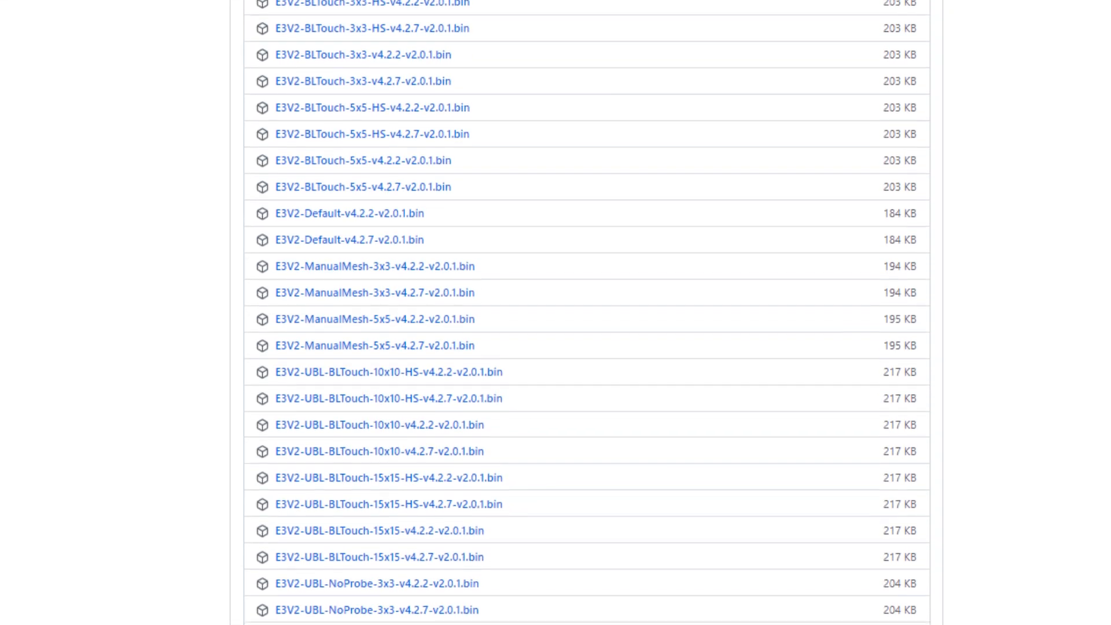
{"action": "scroll", "scroll_direction": "down", "scroll_amount": 3}
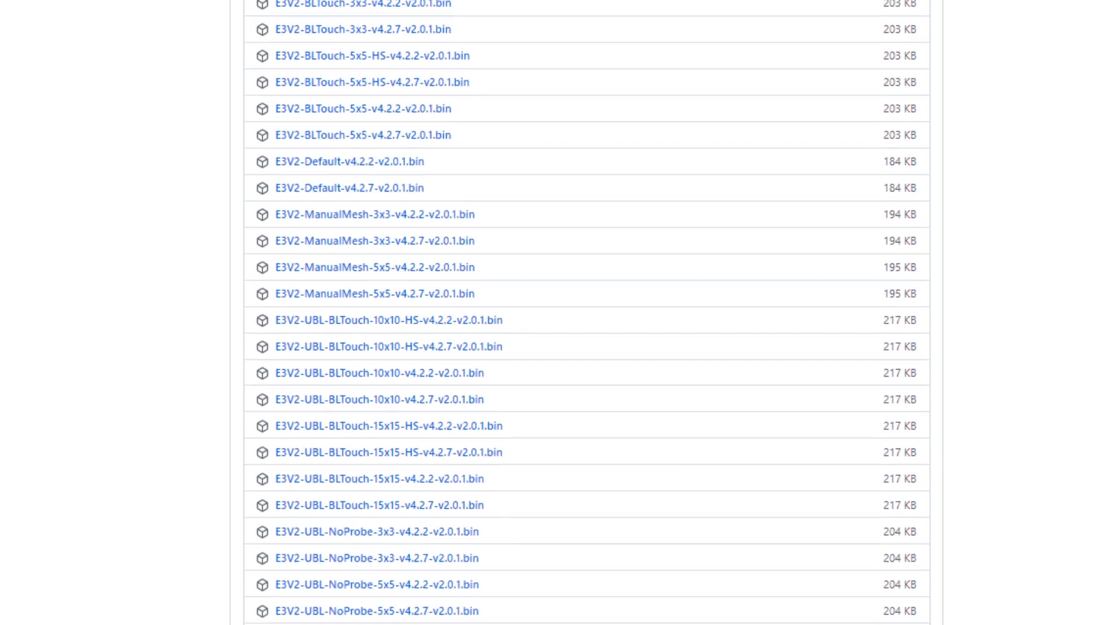
{"action": "scroll", "scroll_direction": "down", "scroll_amount": 3}
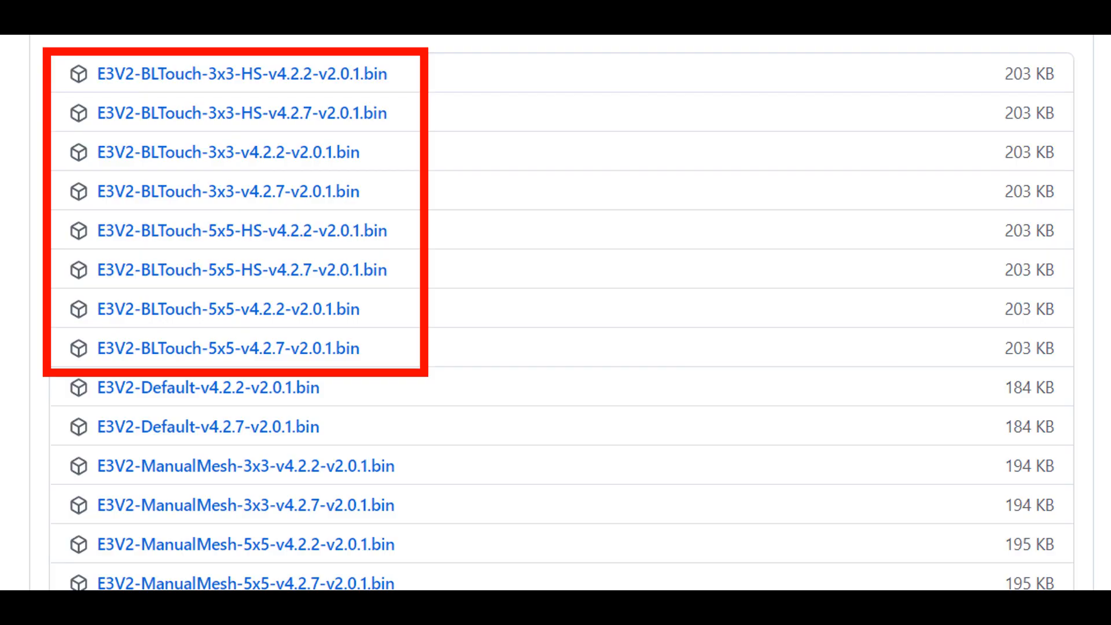
{"action": "scroll", "scroll_direction": "down", "scroll_amount": 3}
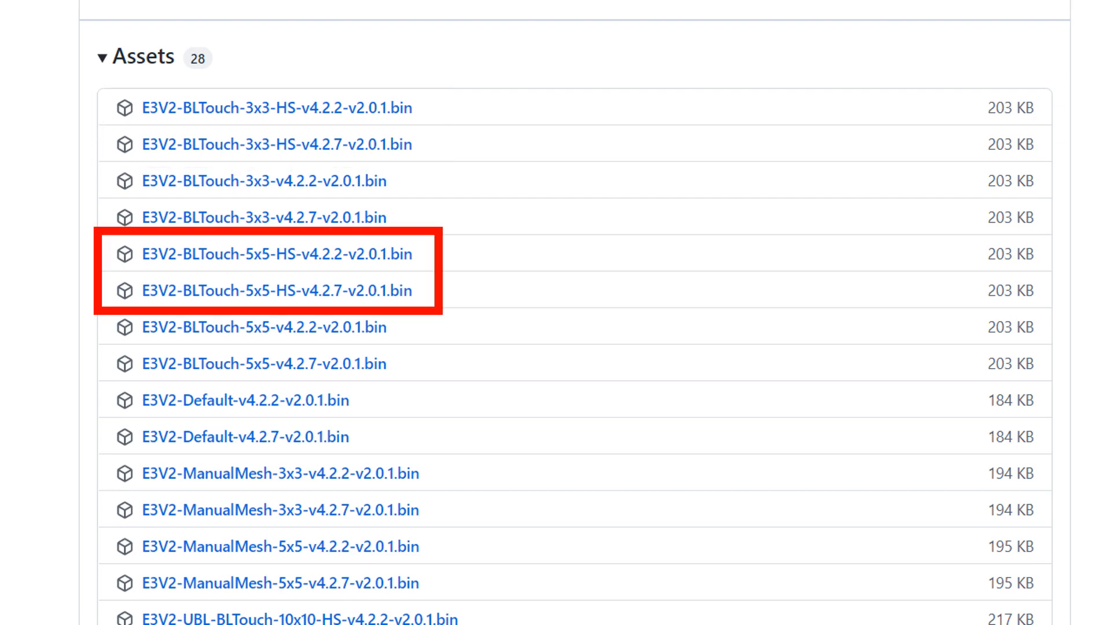
{"action": "scroll", "scroll_direction": "down", "scroll_amount": 3}
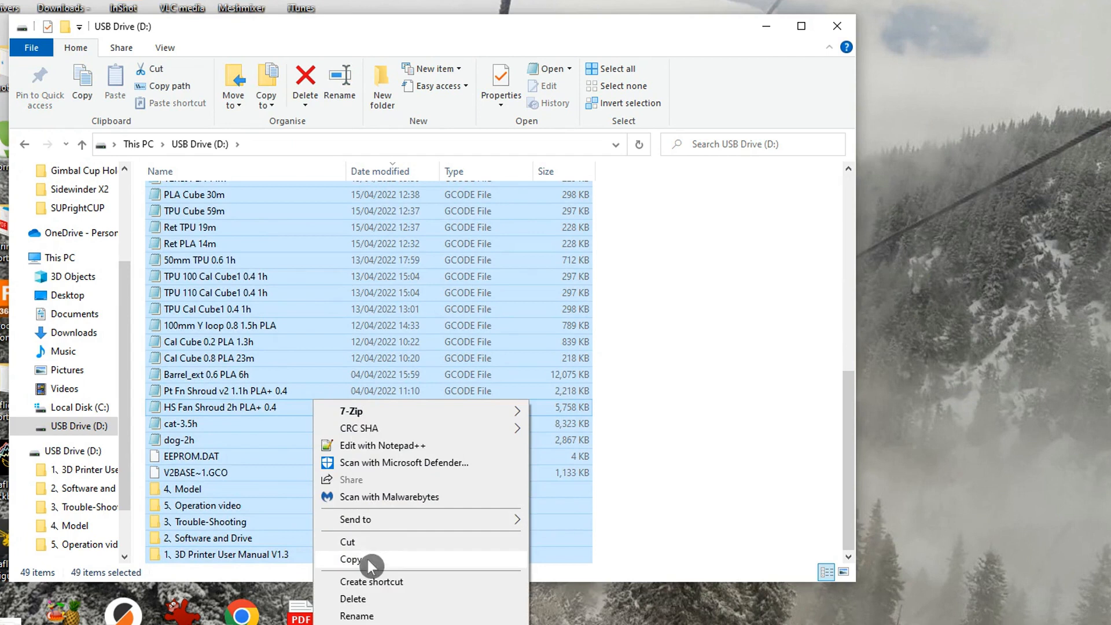
- Copy all 49 files and folders from USB Drive (D:) to the clipboard
{"action": "left_click", "coordinate": [348, 559]}
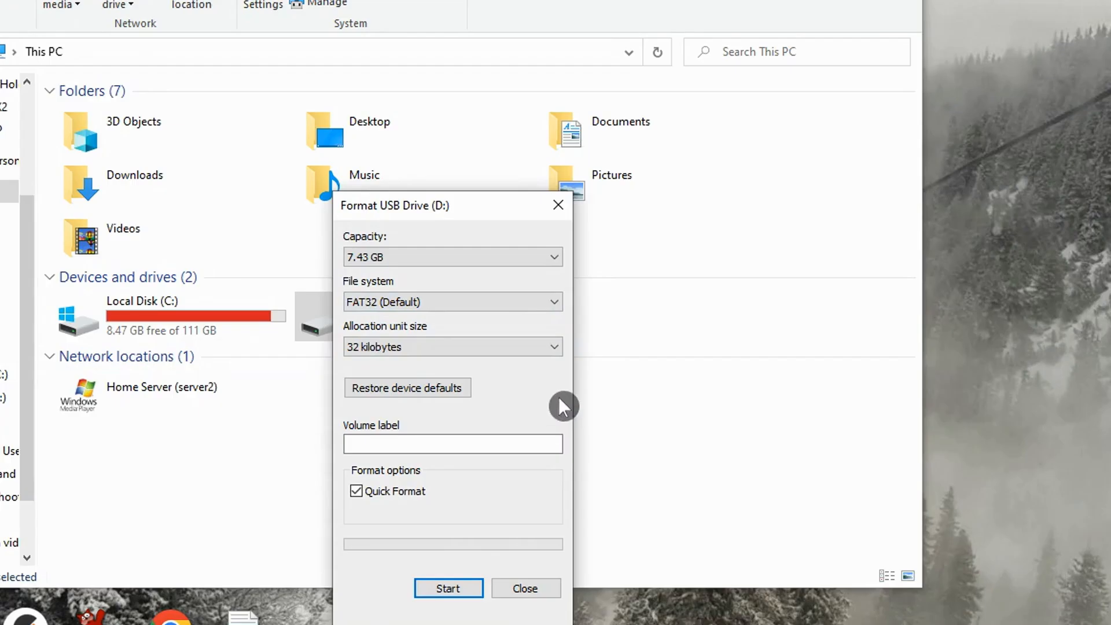
- Format the drive as FAT32, 32 KB units, labelled 'Ender 3', and acknowledge completion
{"action": "left_click", "coordinate": [448, 588]}
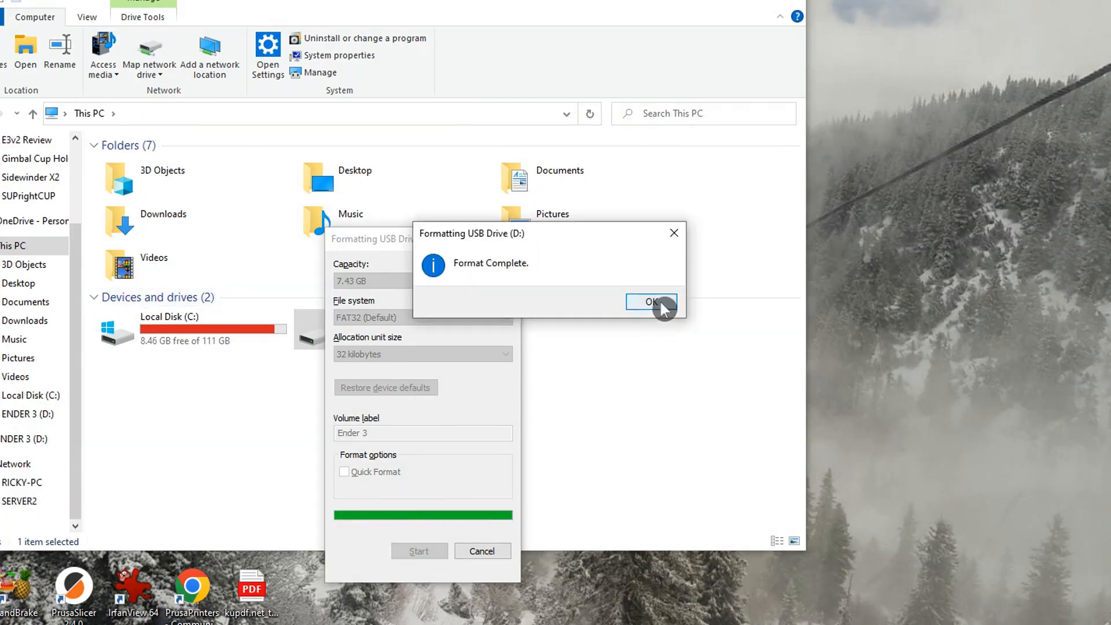
{"action": "left_click", "coordinate": [651, 302]}
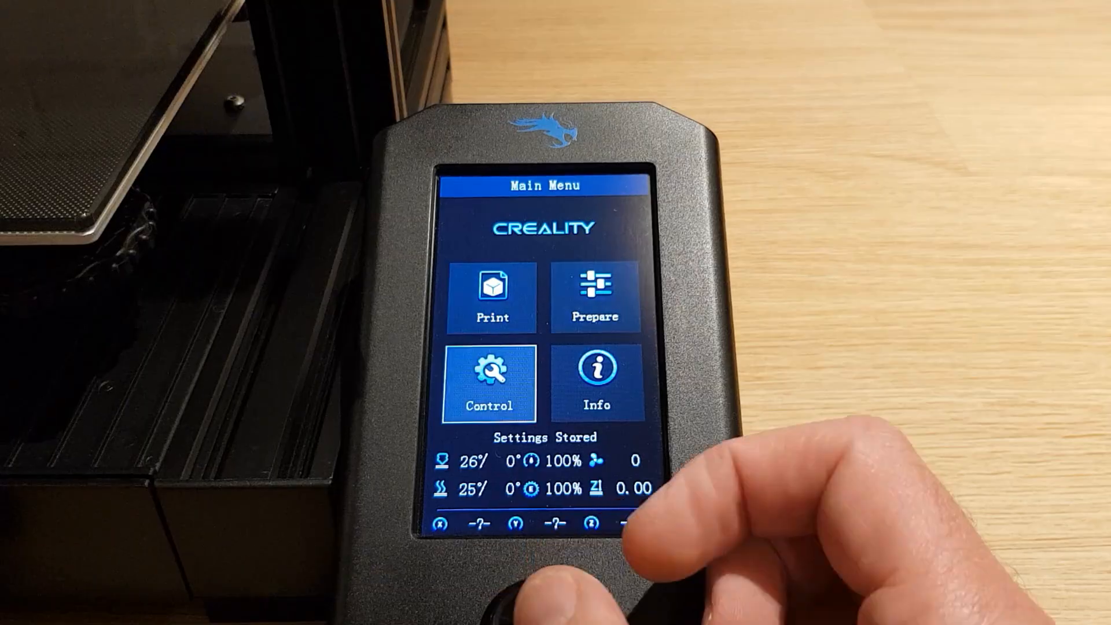
{"action": "left_click", "coordinate": [489, 382]}
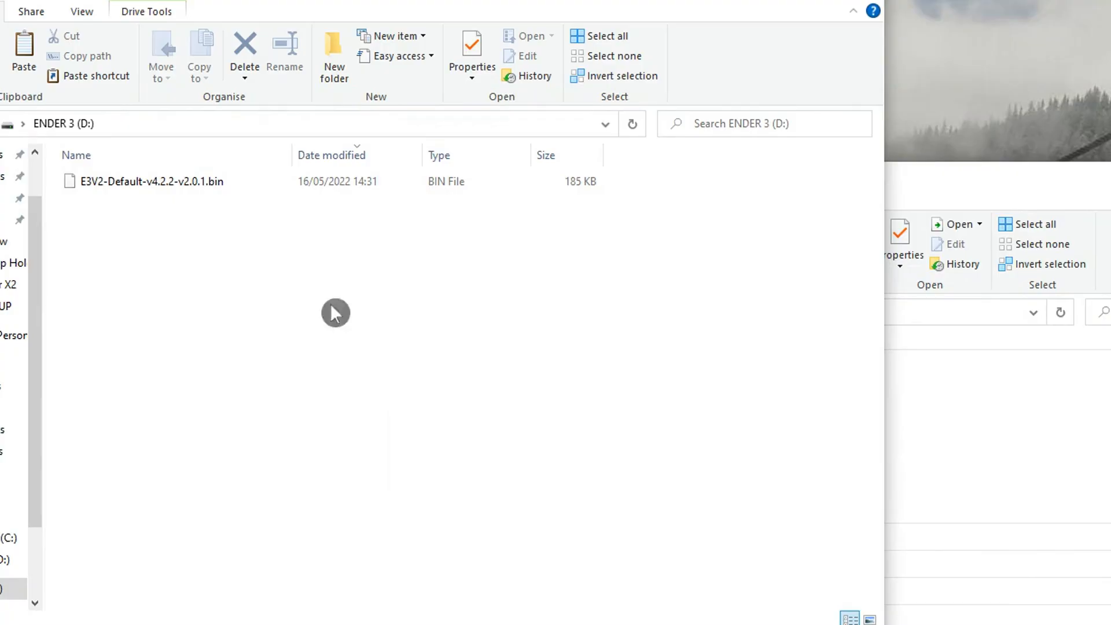
- Delete E3V2-Default-v4.2.2-v2.0.1.bin from ENDER 3 (D:), confirming with Yes
{"action": "left_click", "coordinate": [244, 50]}
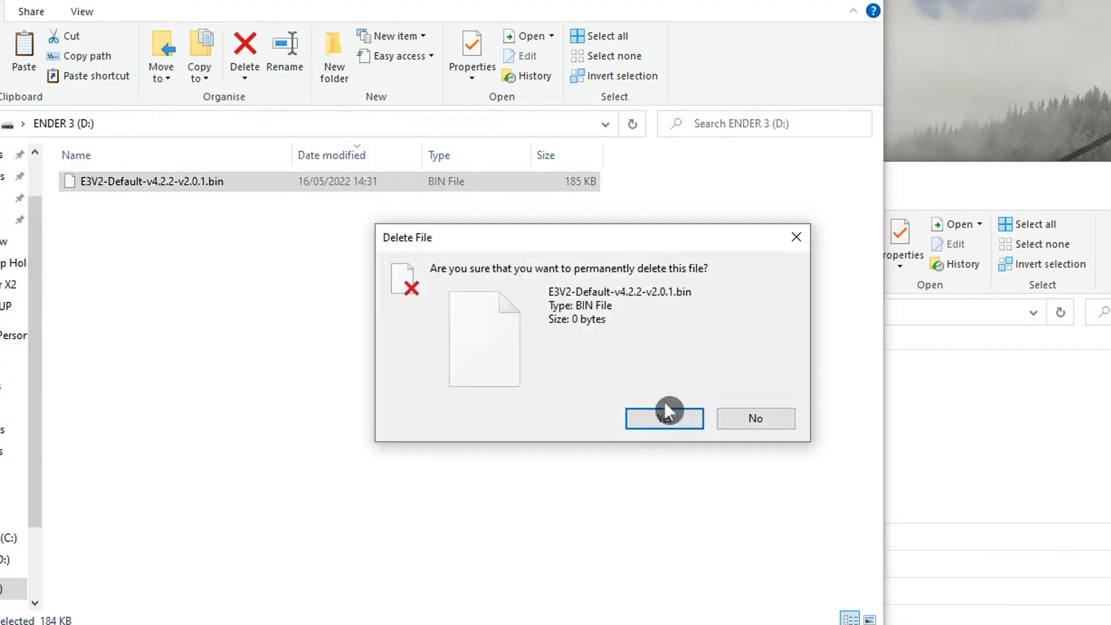
{"action": "left_click", "coordinate": [664, 418]}
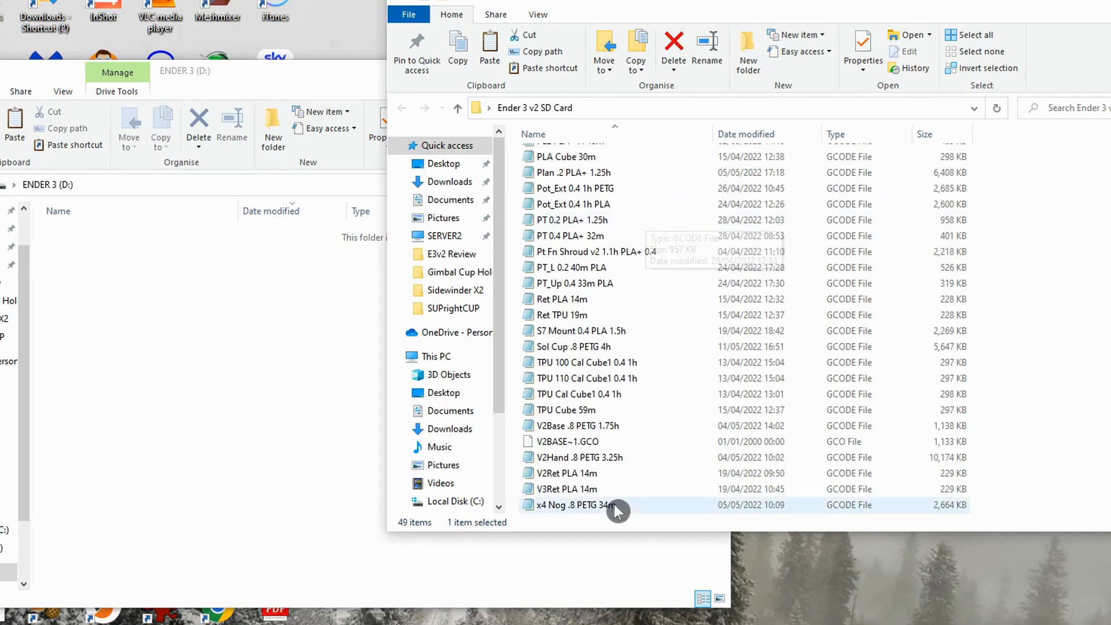